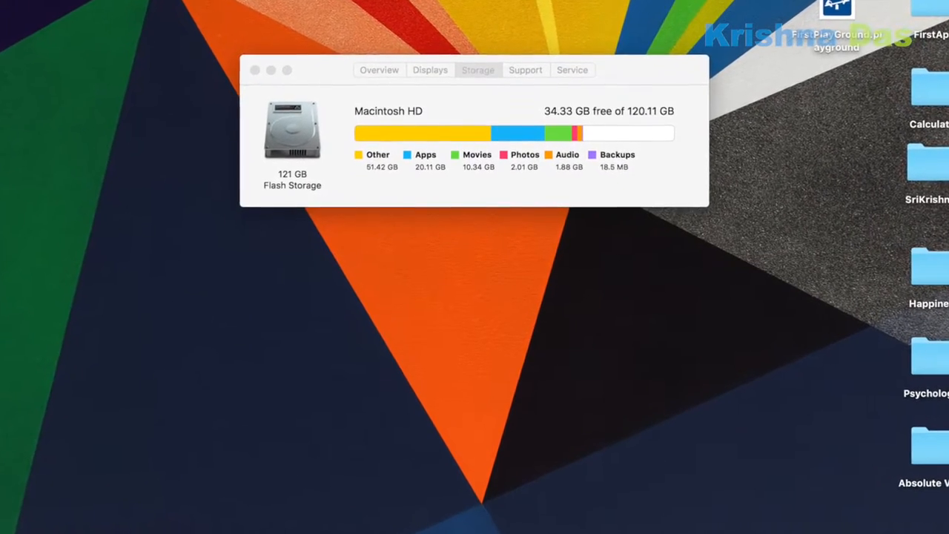
Show the Storage breakdown for Macintosh HD with 50.49 GB free of 120.11 GB
click(65, 6)
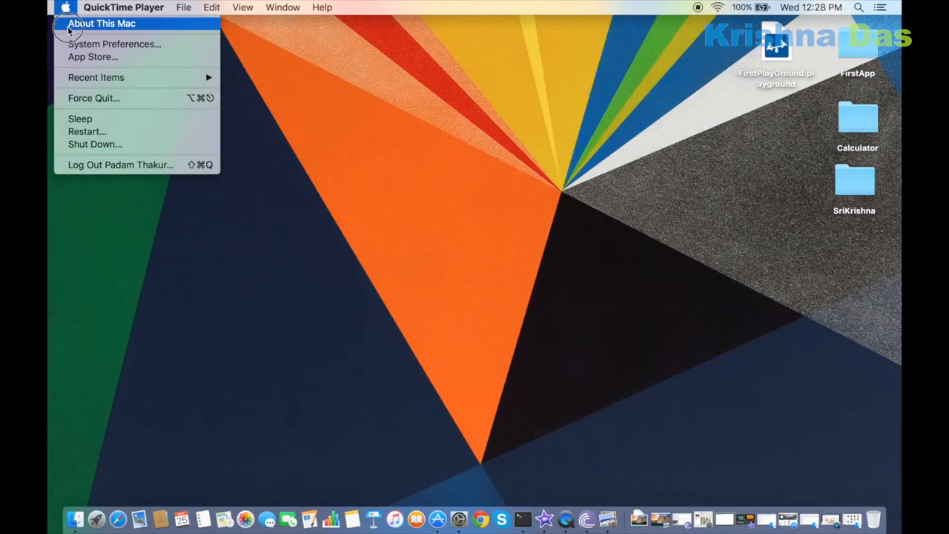
click(102, 24)
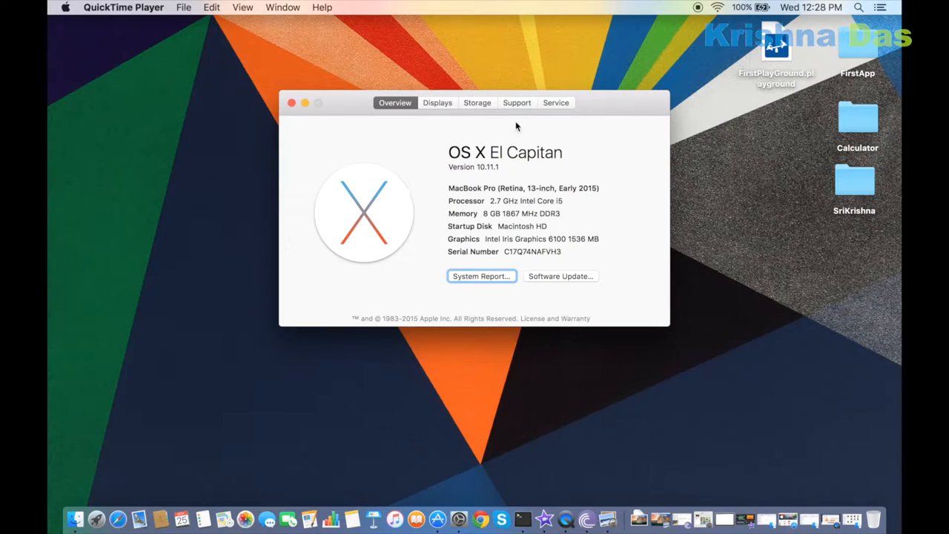
click(478, 102)
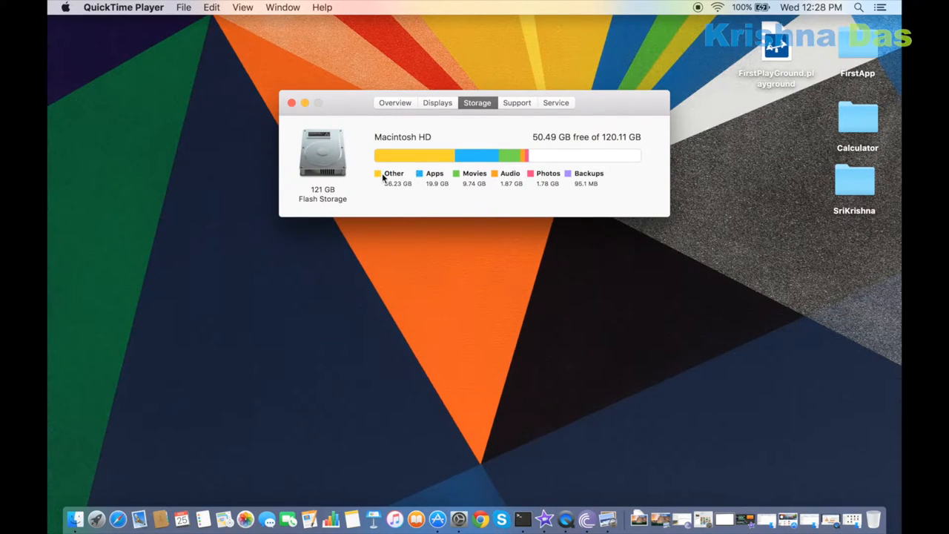
mouse_move(507, 177)
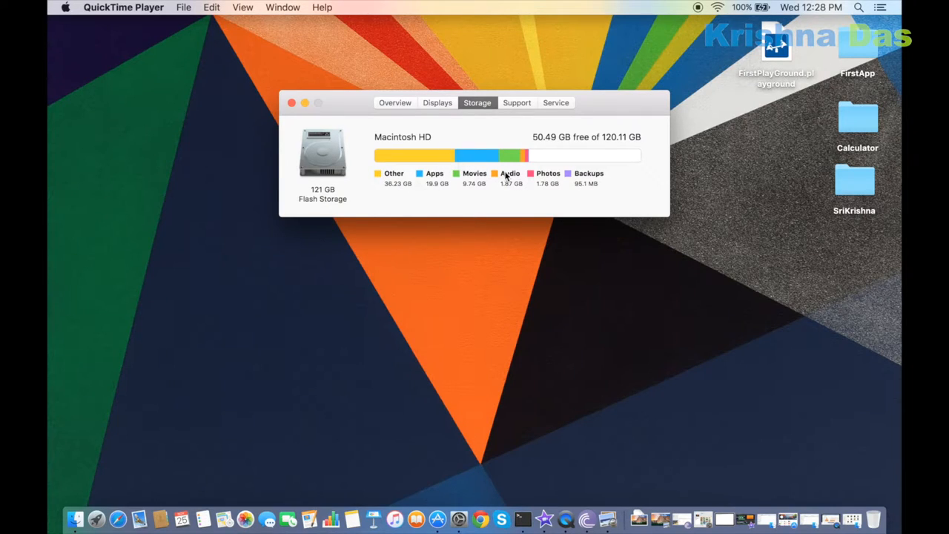
mouse_move(609, 208)
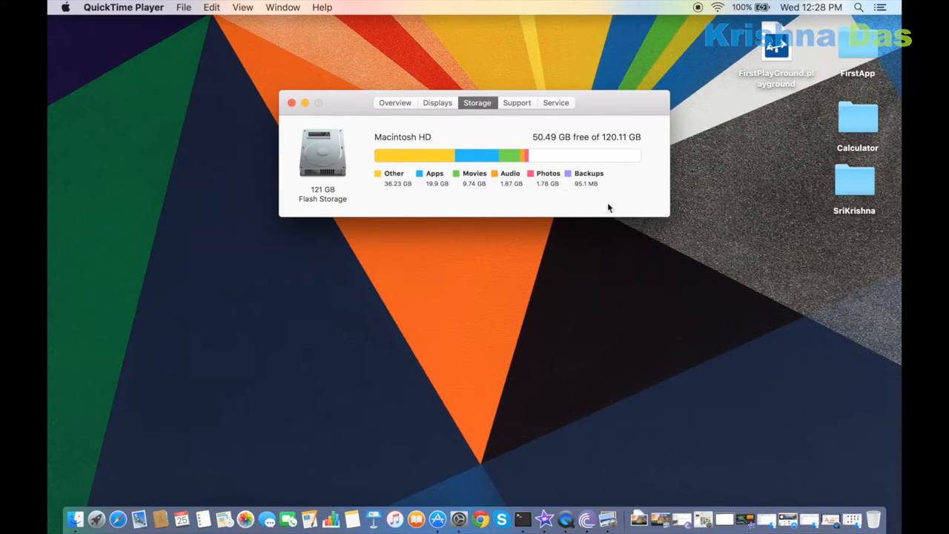
mouse_move(512, 131)
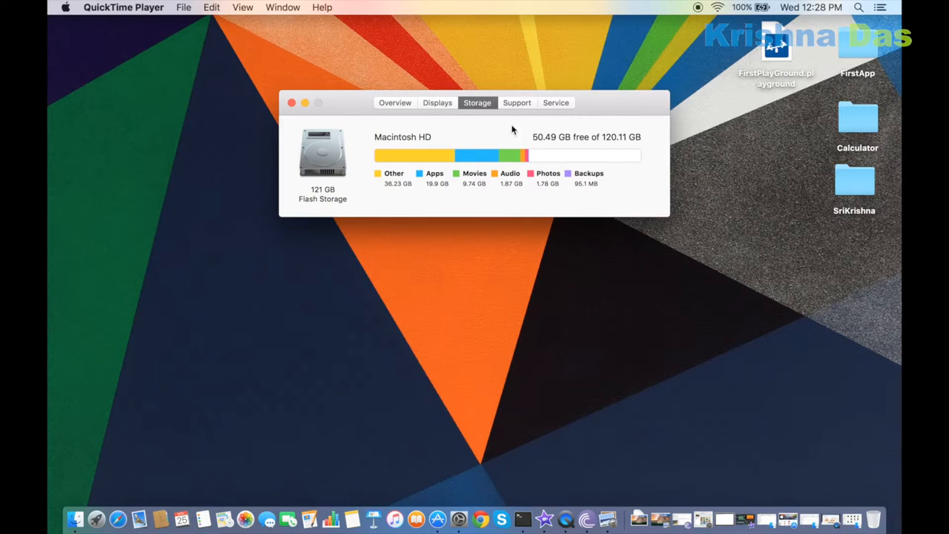
mouse_move(363, 119)
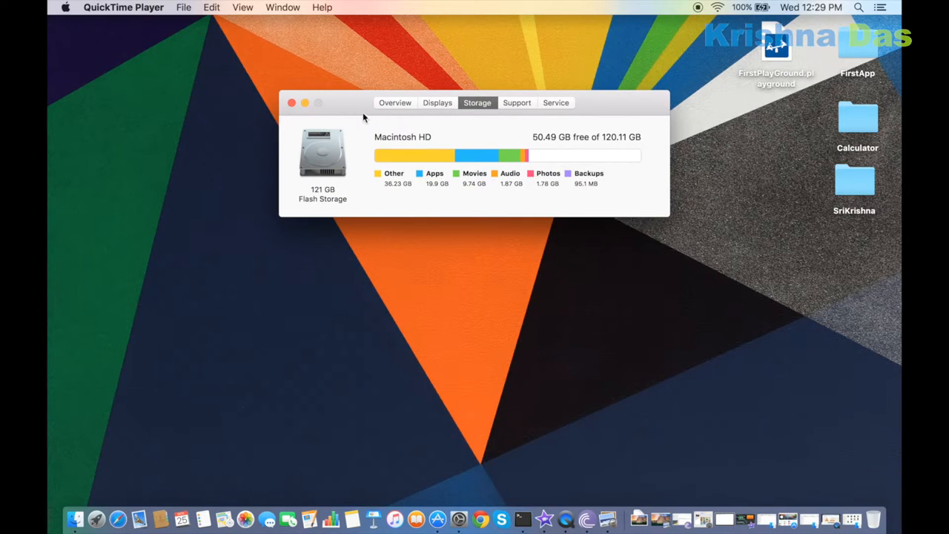
click(290, 102)
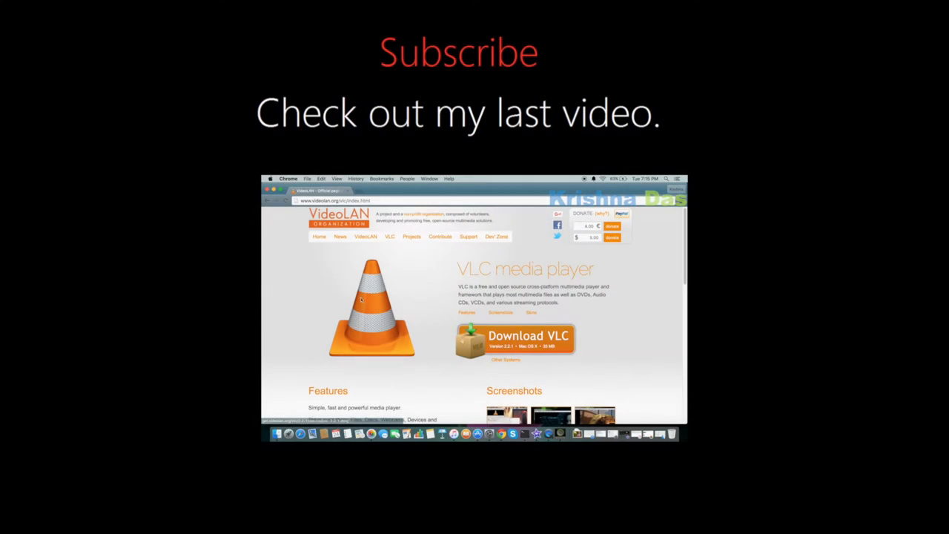
click(333, 201)
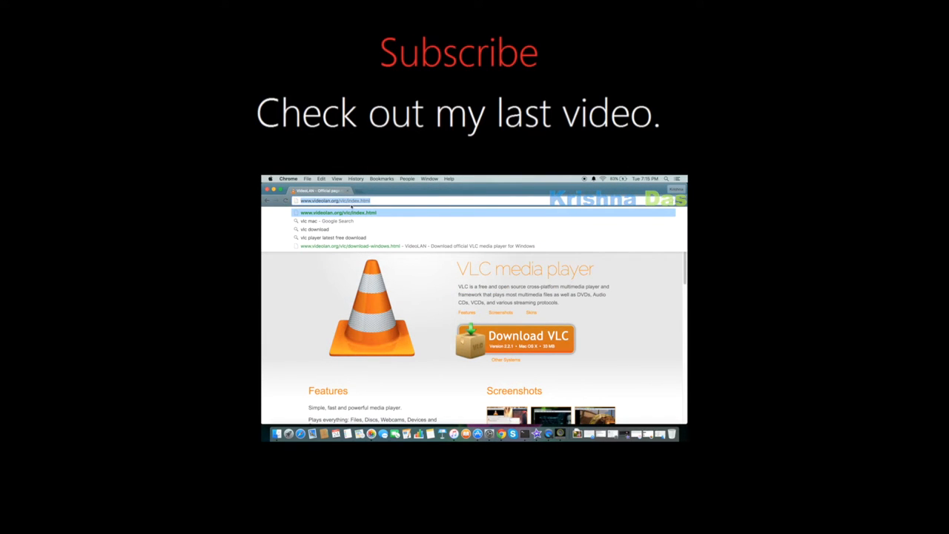